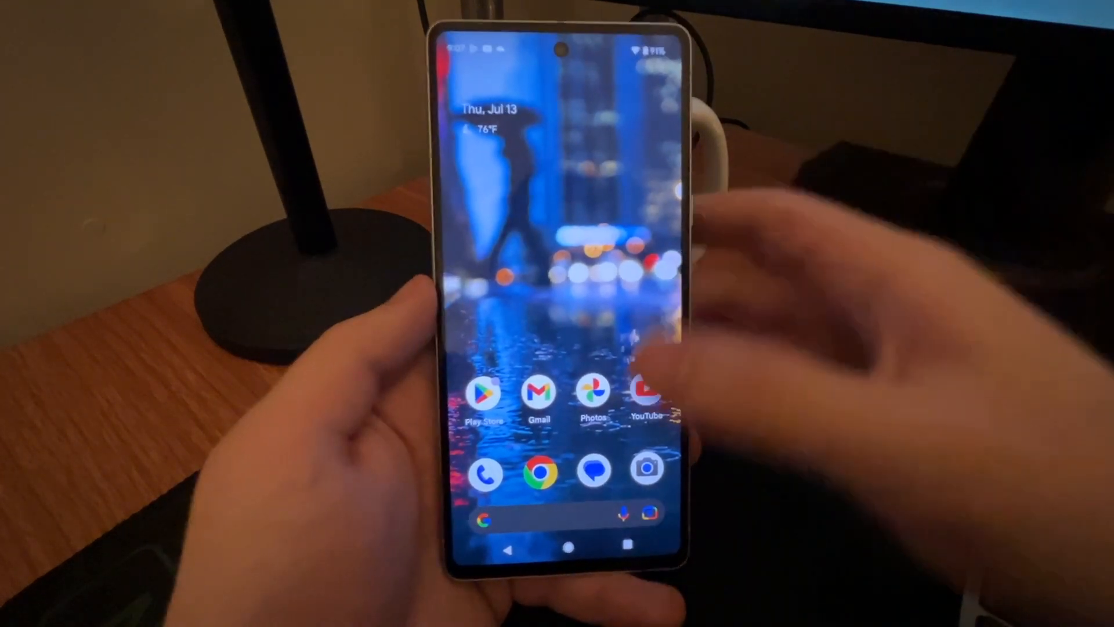
- Launch Google Photos from the Android home screen
left_click(592, 392)
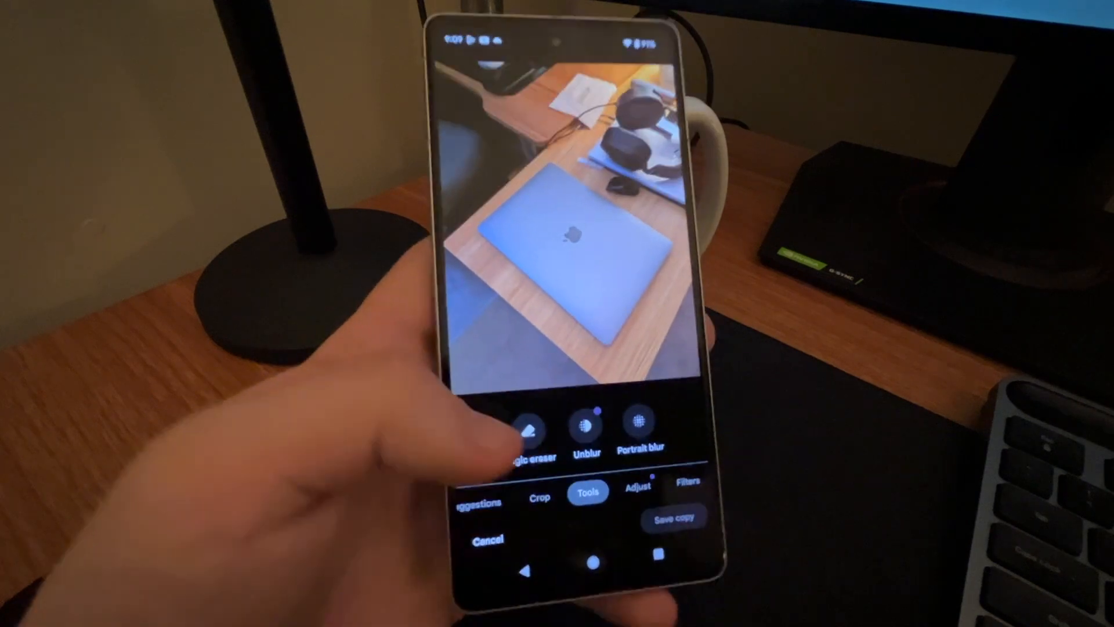
- Start Magic Eraser on the MacBook desk photo so it searches for objects to remove
left_click(530, 426)
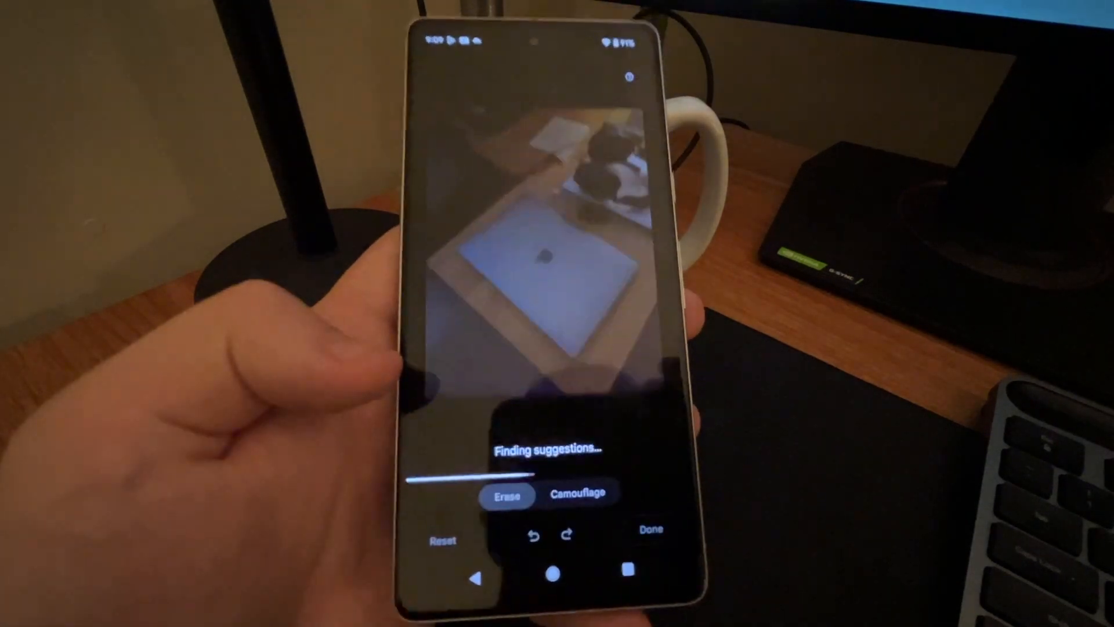